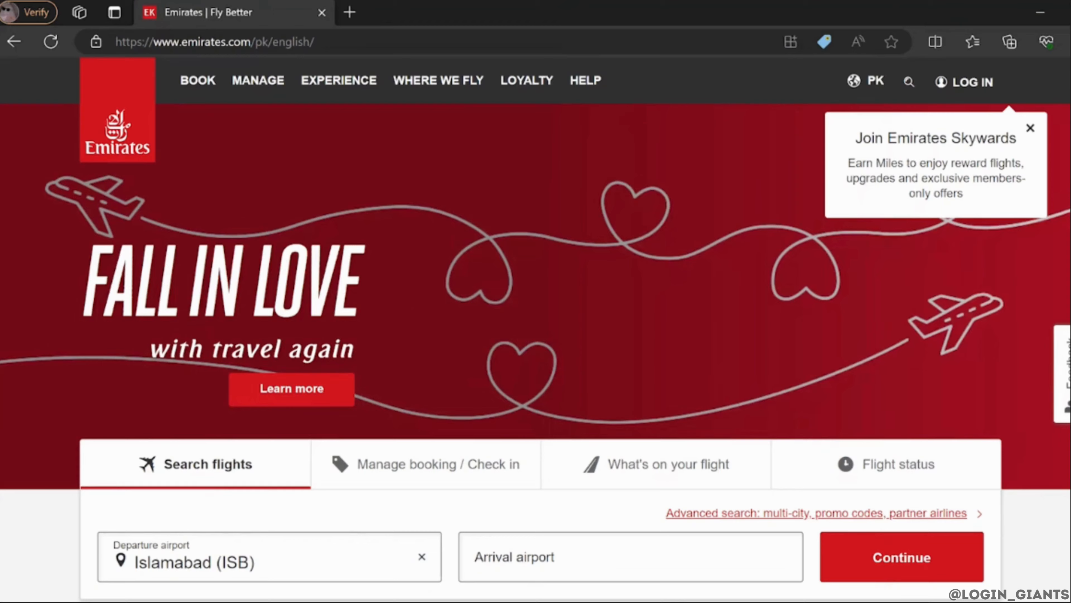
# Browse the Manage, Experience and Help navigation menus, ending on the help and contacts options
pyautogui.click(249, 81)
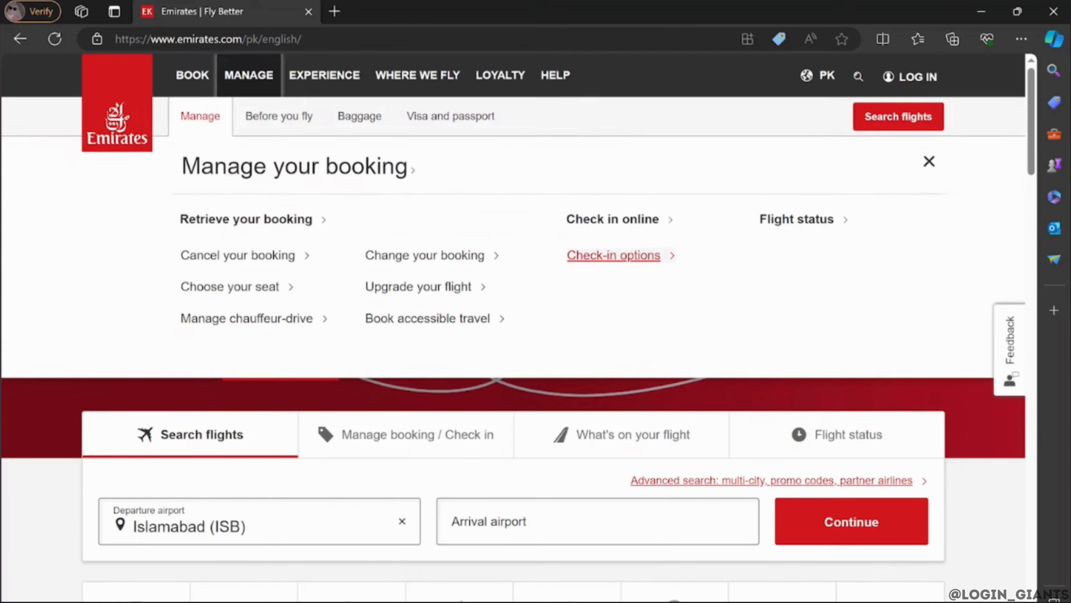
pyautogui.click(325, 75)
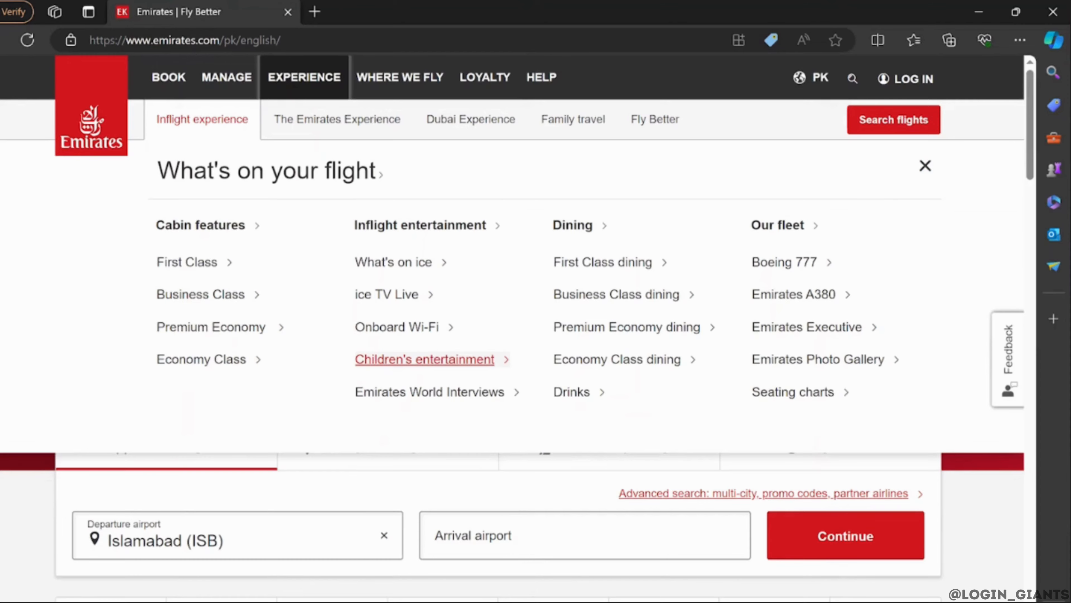
pyautogui.click(543, 78)
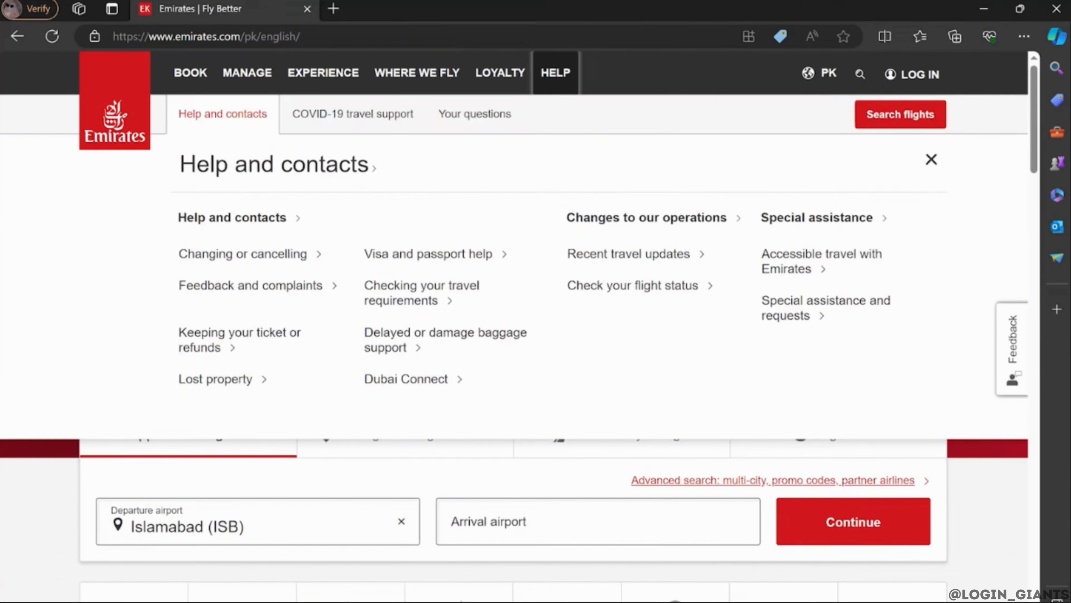